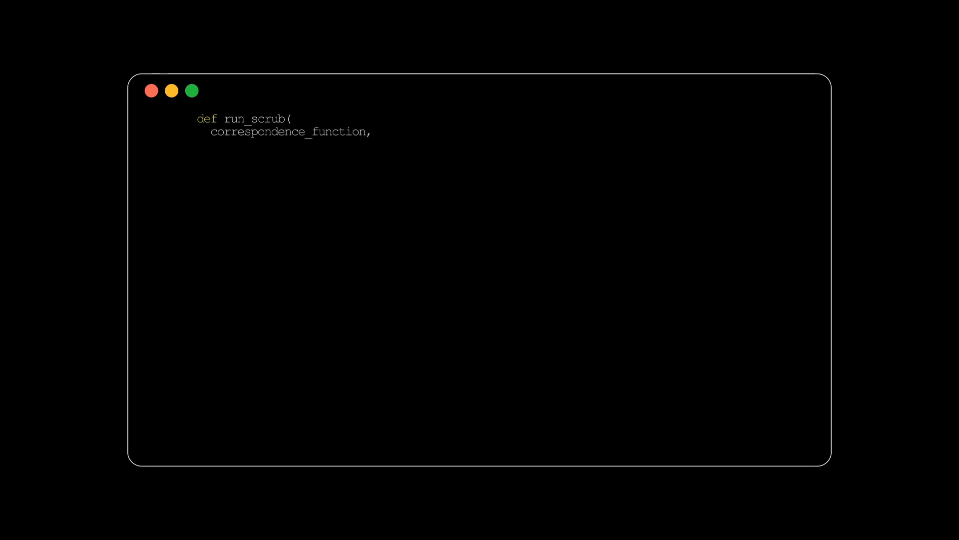
pyautogui.write('dataset,')
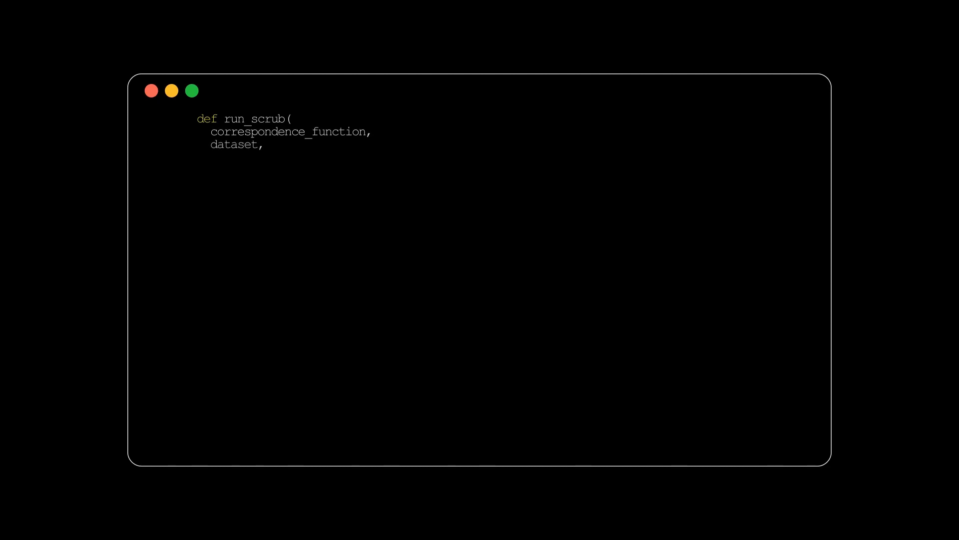
pyautogui.write('node_interpretation,')
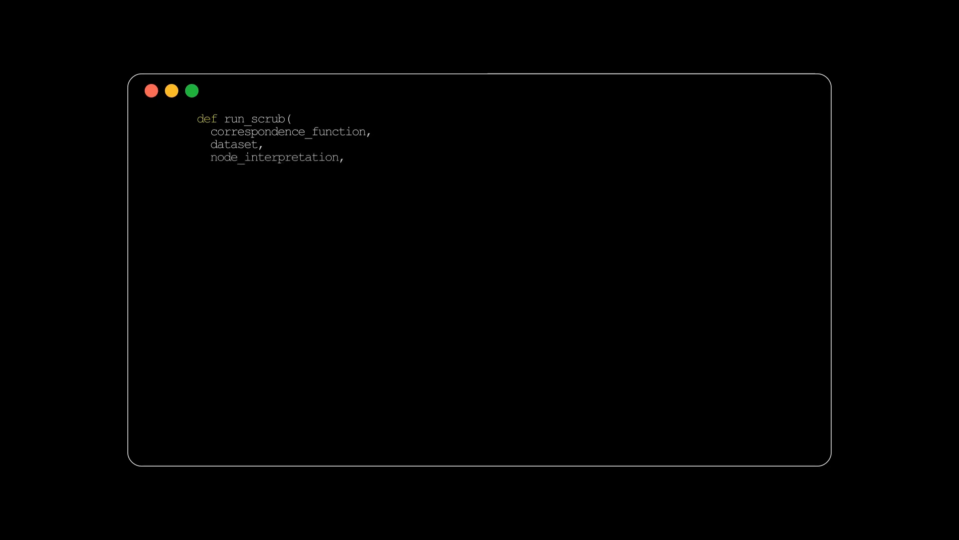
pyautogui.write('reference_input):')
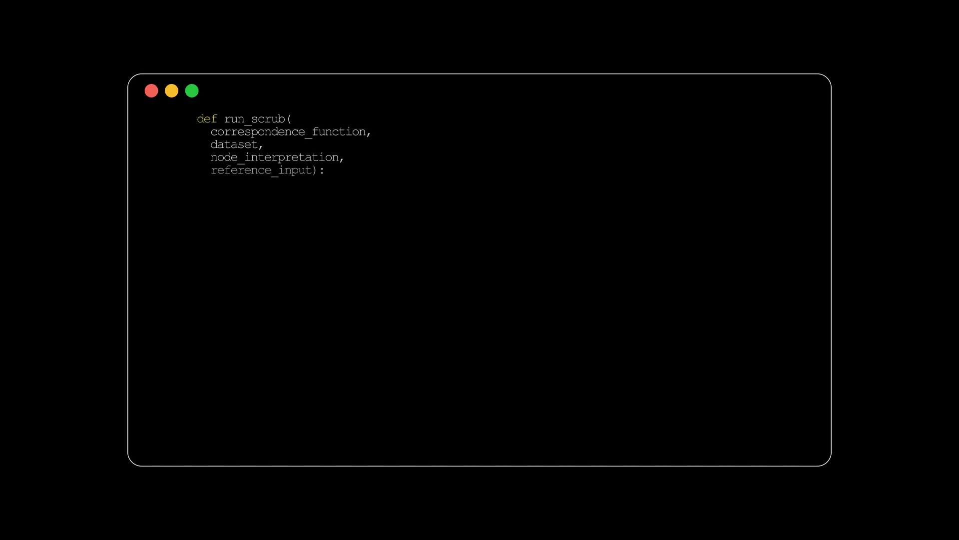
pyautogui.write('node_actual = correspondence_function(node_interpretation)')
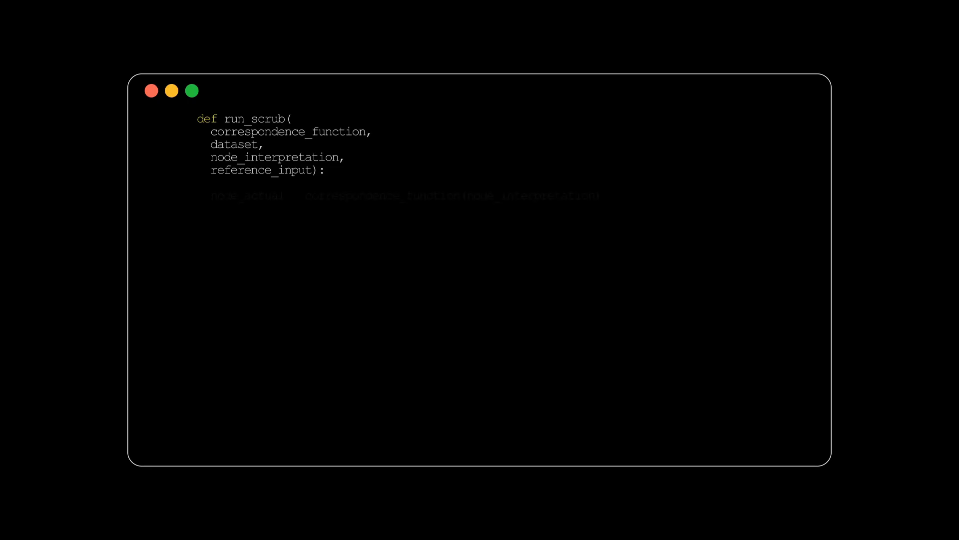